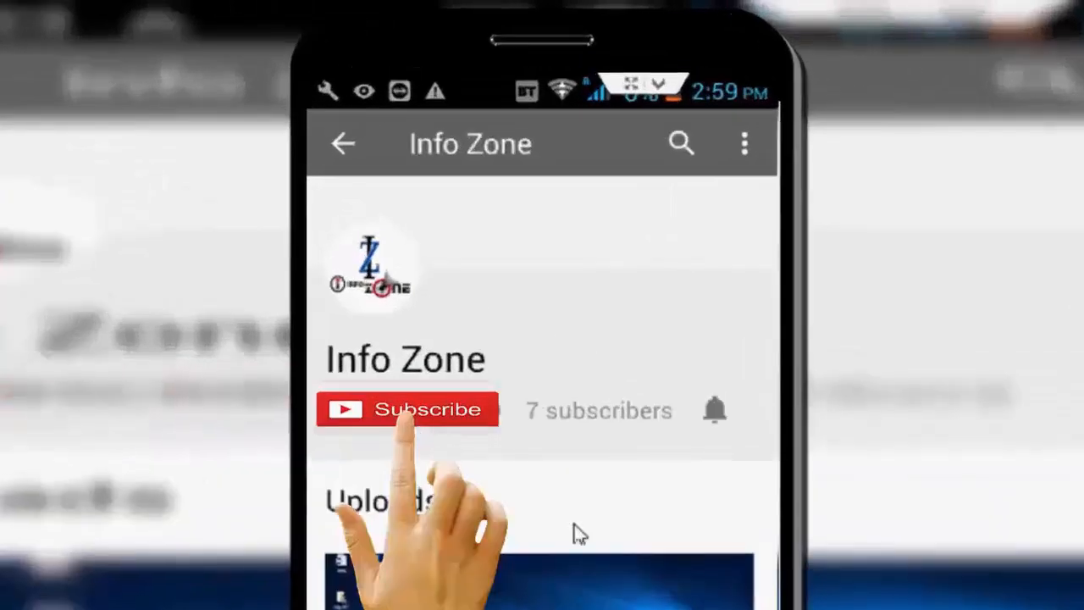
# Open the Windows 11 Start menu from the taskbar
pyautogui.click(408, 410)
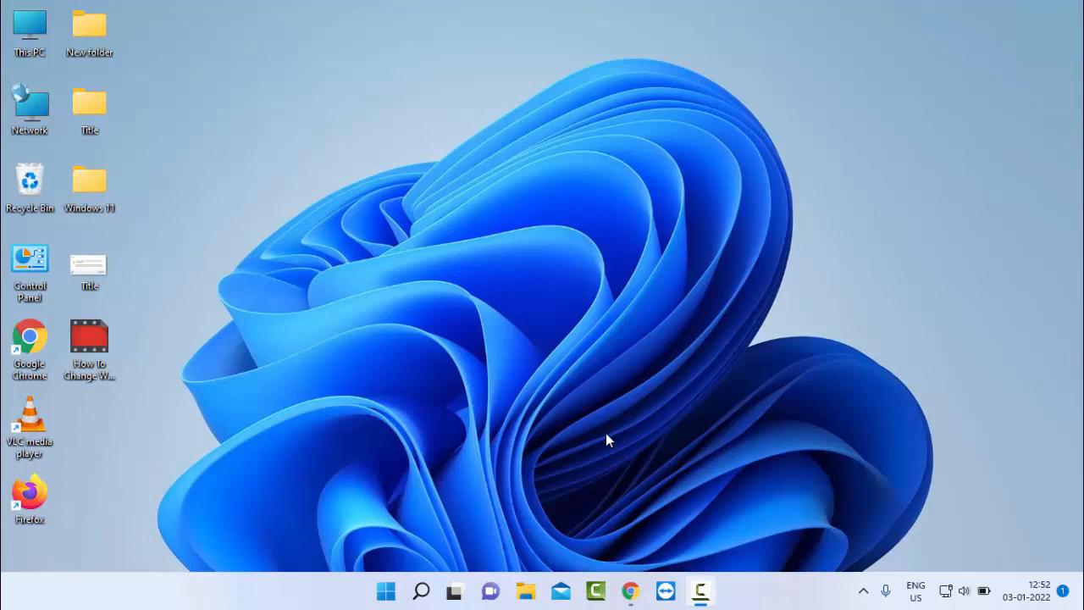
pyautogui.moveTo(430, 540)
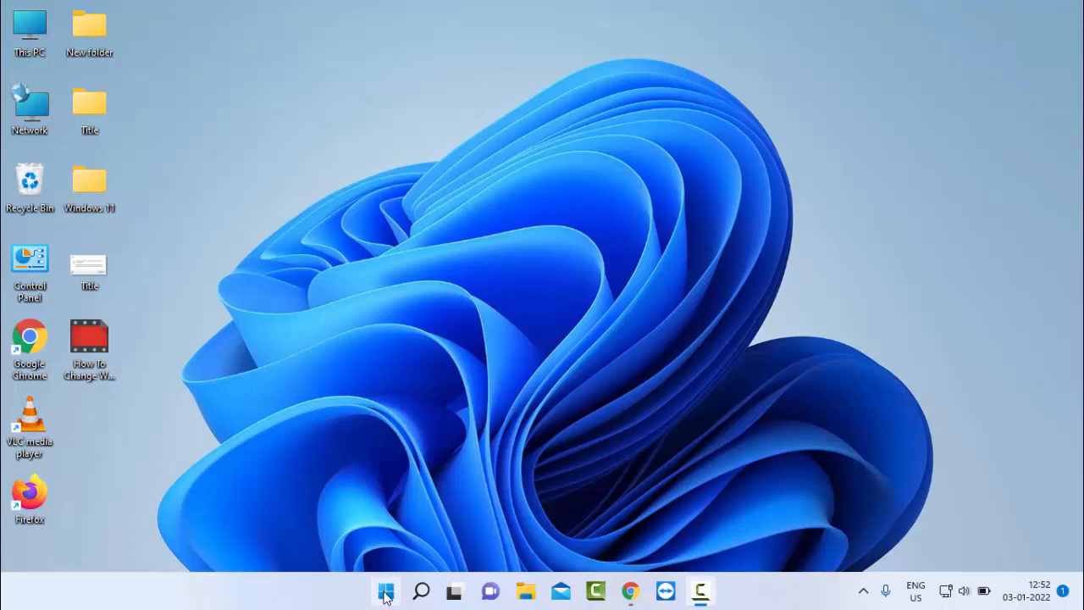
pyautogui.click(385, 591)
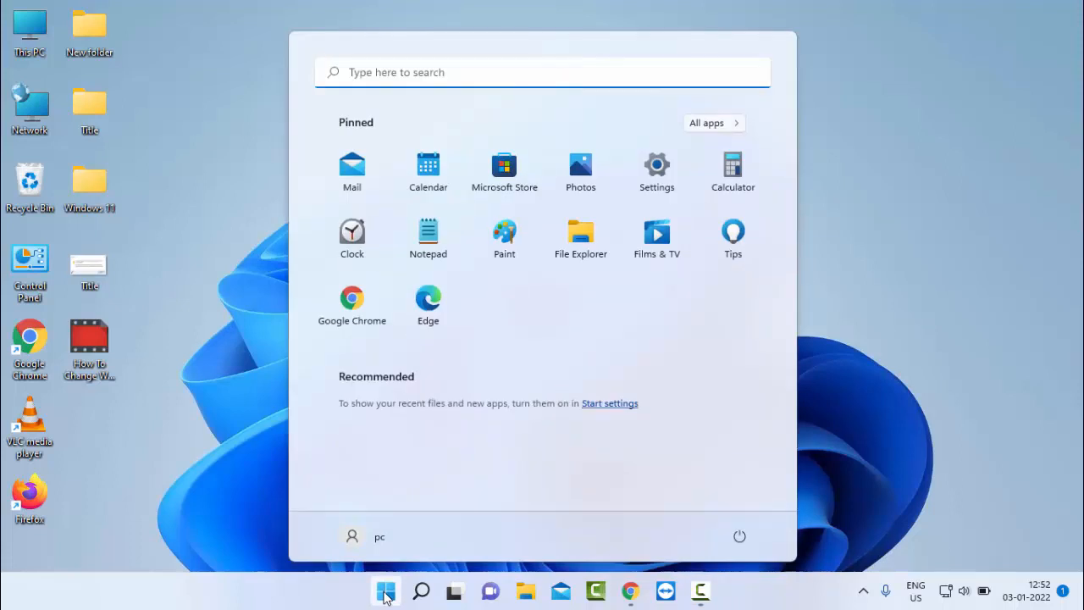
# Search 'permis' and open the Search permissions and history settings page
pyautogui.write('permiss')
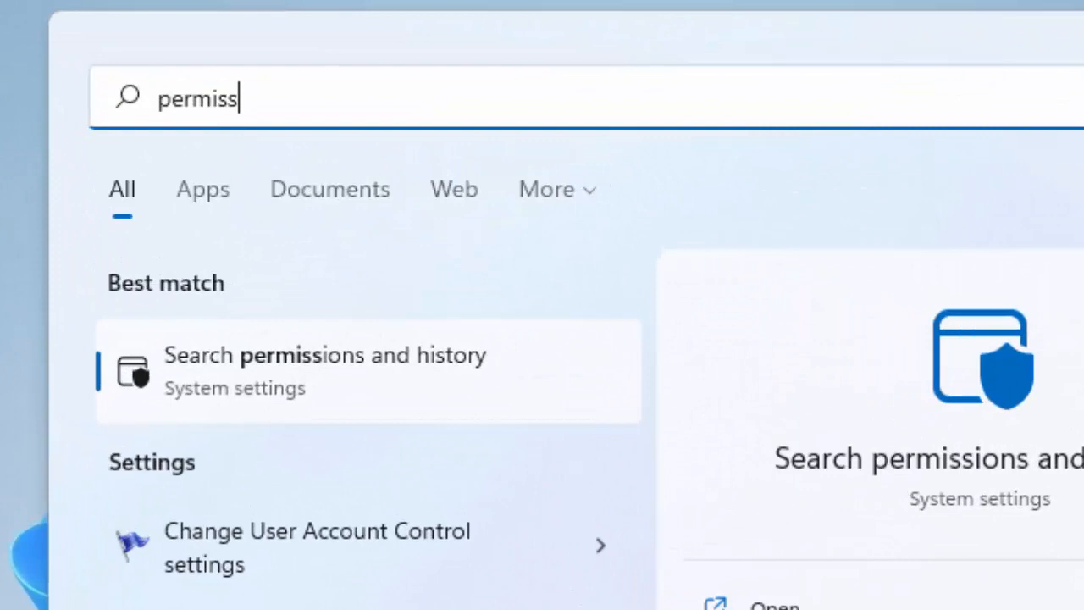
pyautogui.moveTo(222, 377)
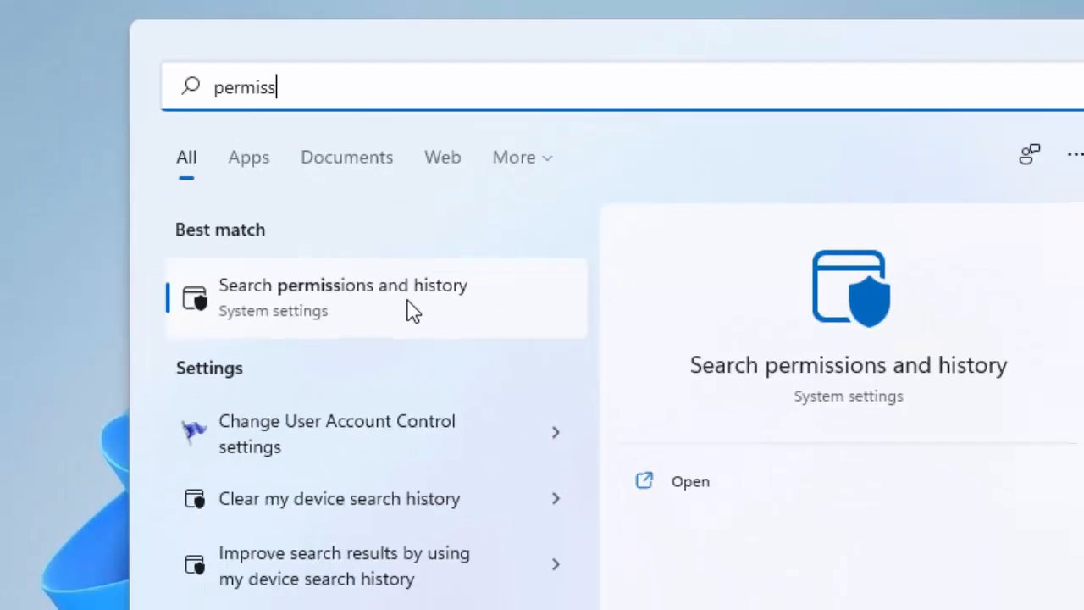
pyautogui.click(342, 297)
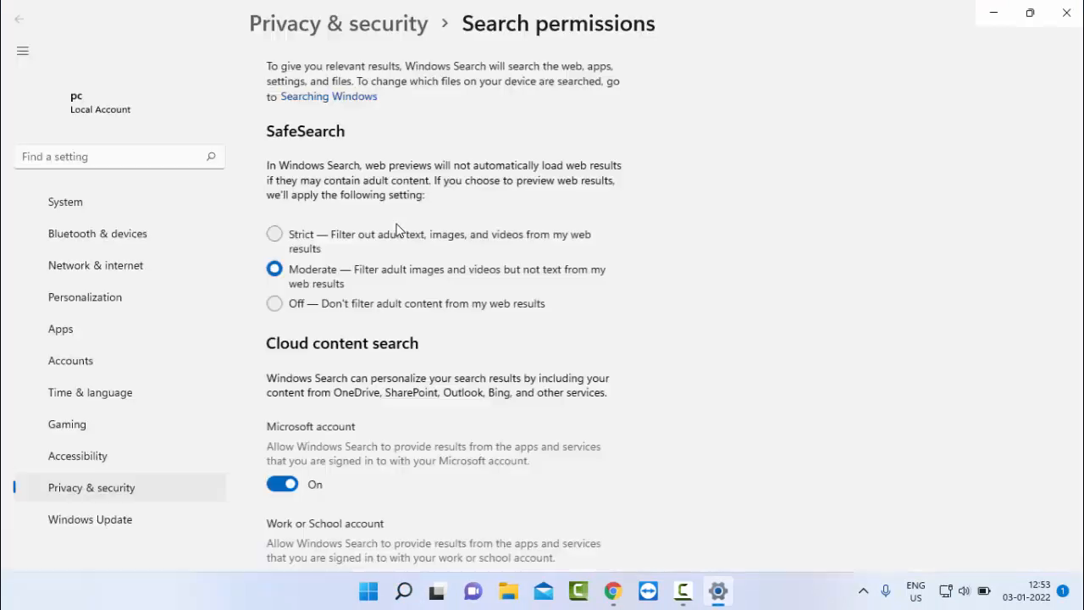
# Switch 'Search history on this device' under History to Off
pyautogui.scroll(-3)
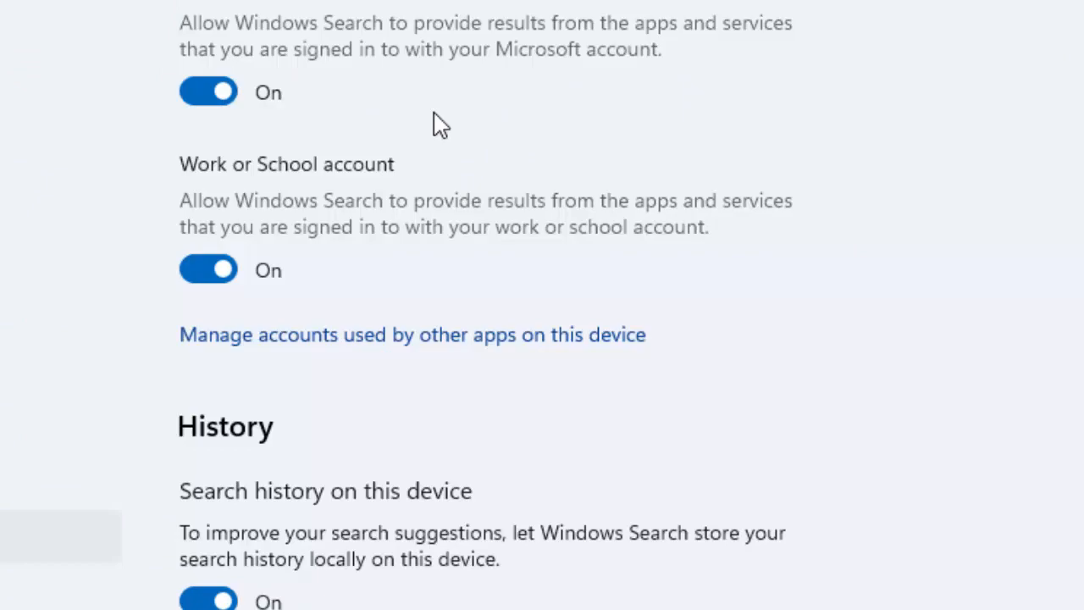
pyautogui.scroll(-3)
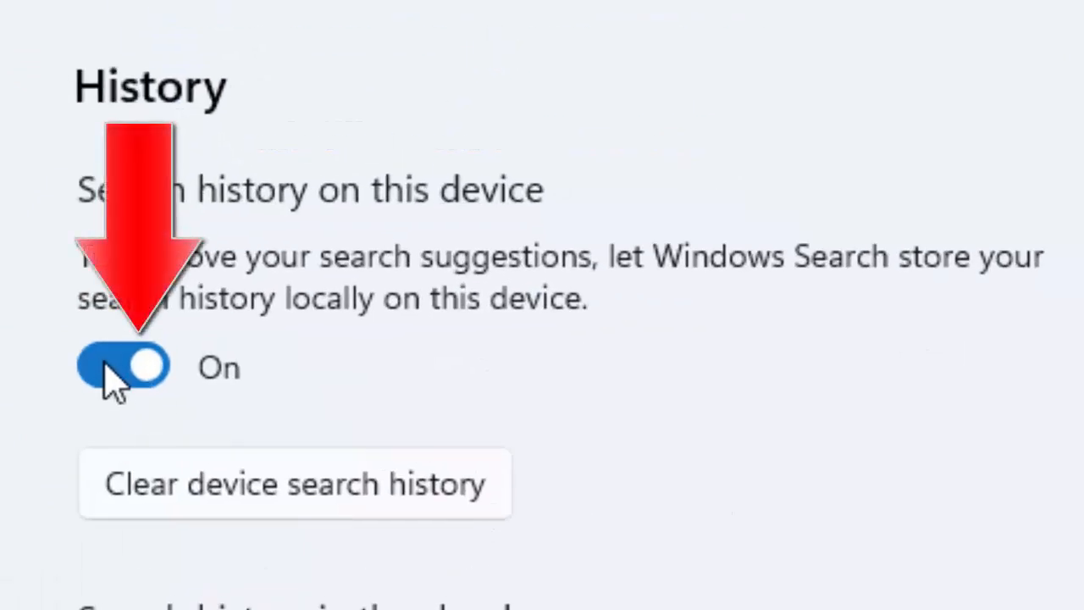
pyautogui.click(121, 366)
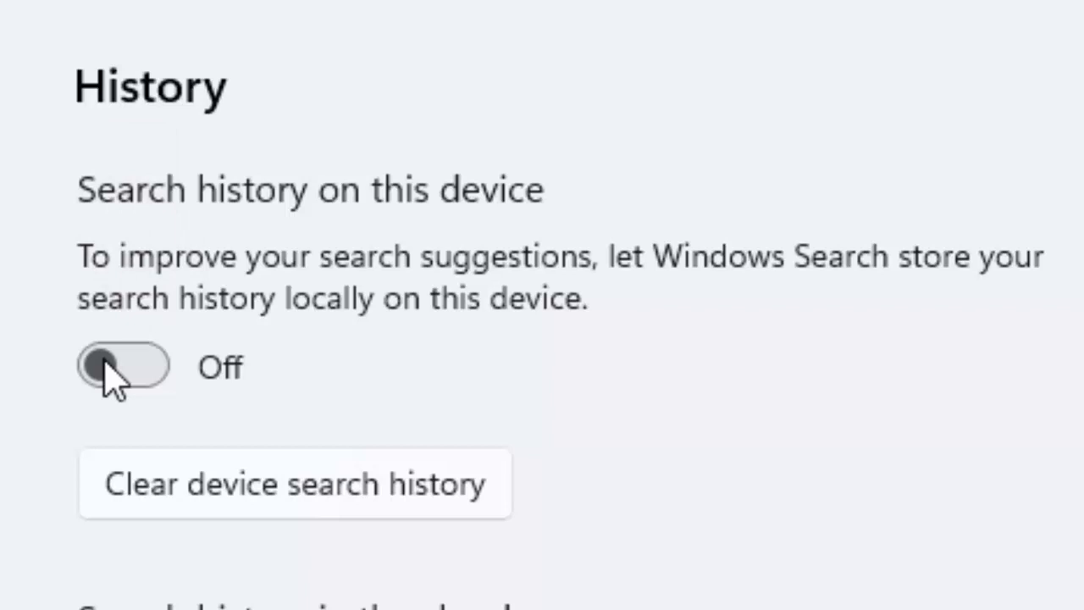